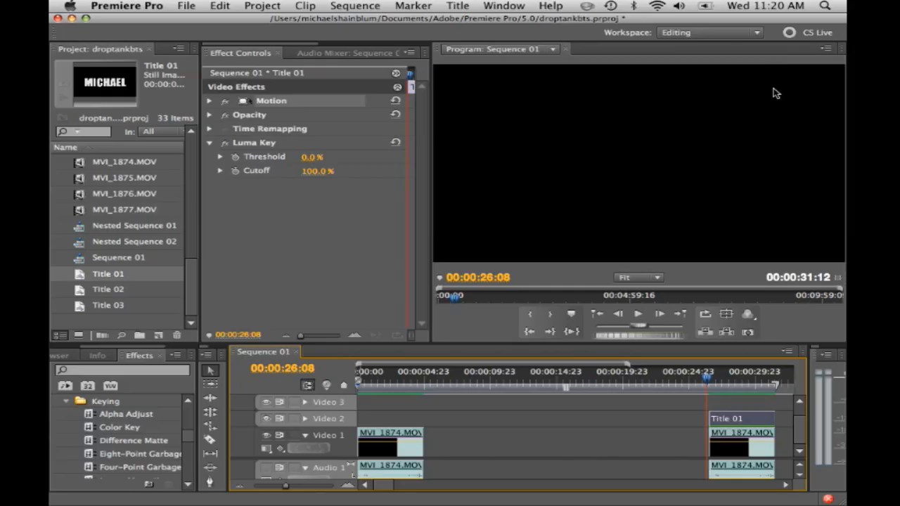
mouse_move(849, 112)
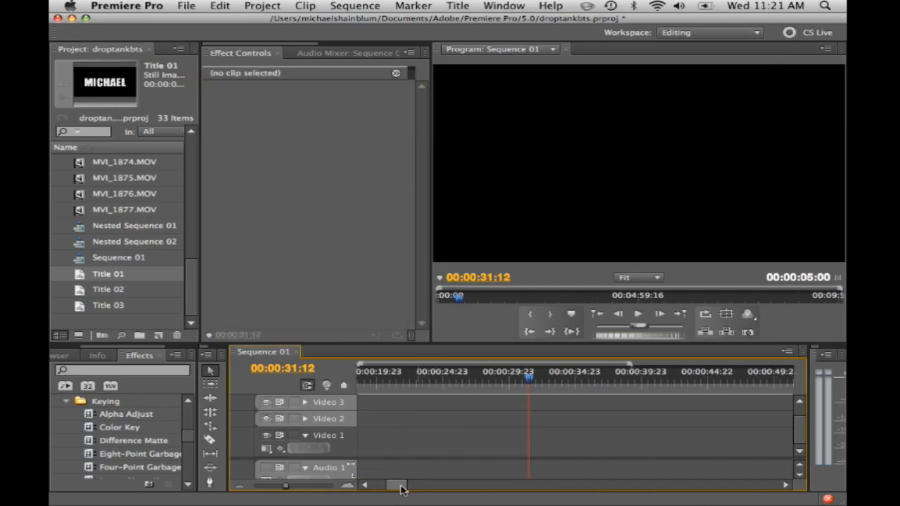
Scroll the timeline back and move the playhead to the start of the dye clip
left_click_drag(400, 484, 379, 485)
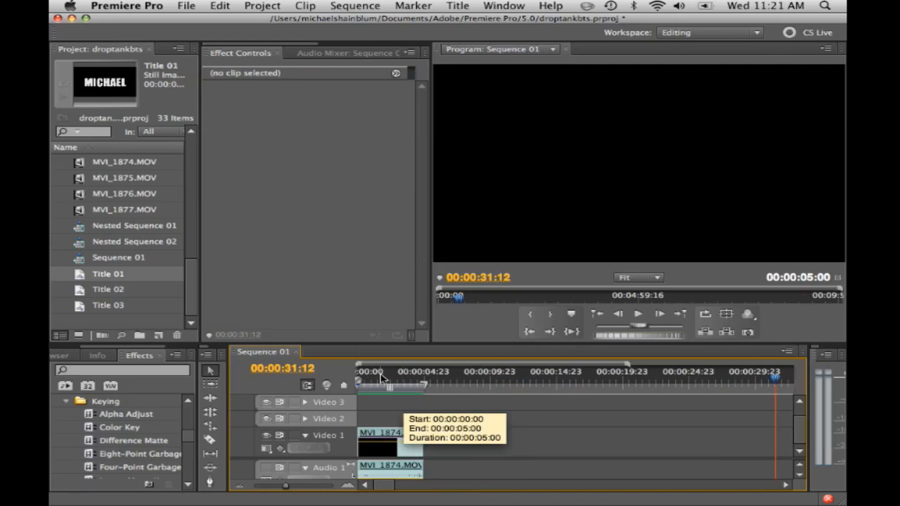
left_click(376, 382)
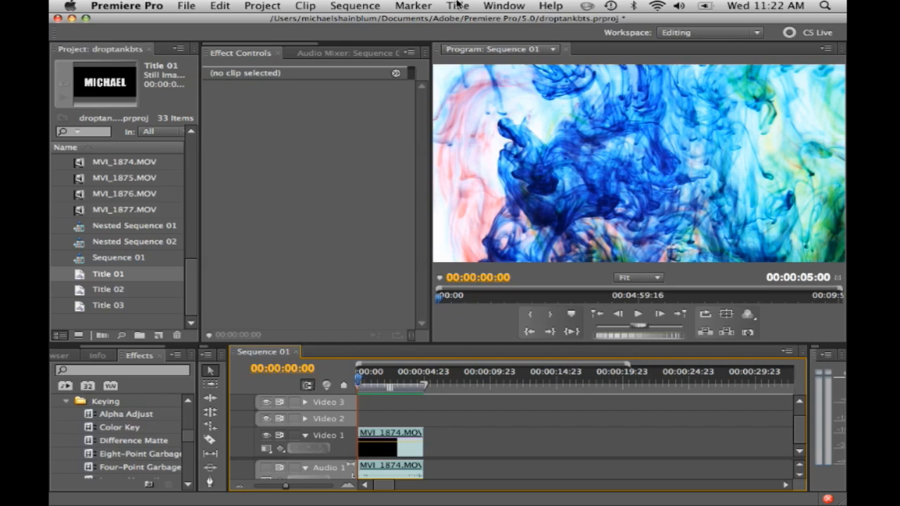
Create a new Default Still title at 1280×720 named Title 04
left_click(458, 5)
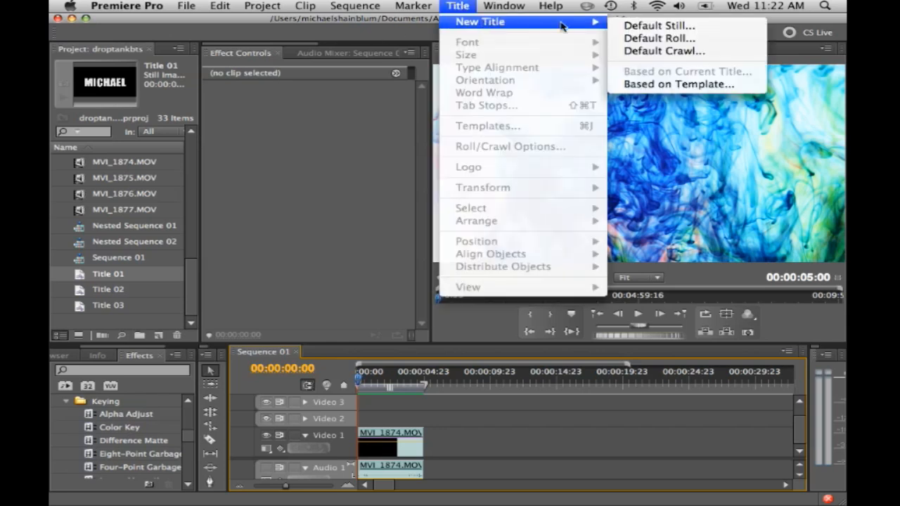
left_click(658, 26)
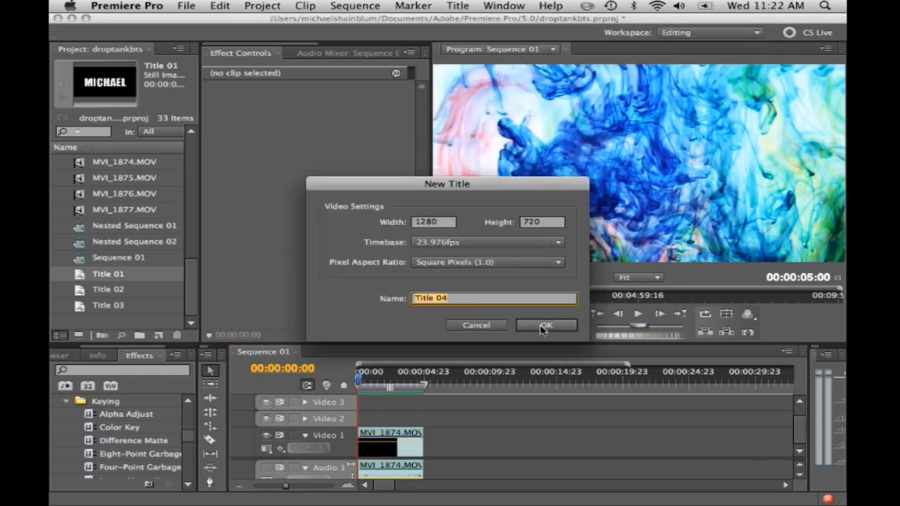
left_click(547, 325)
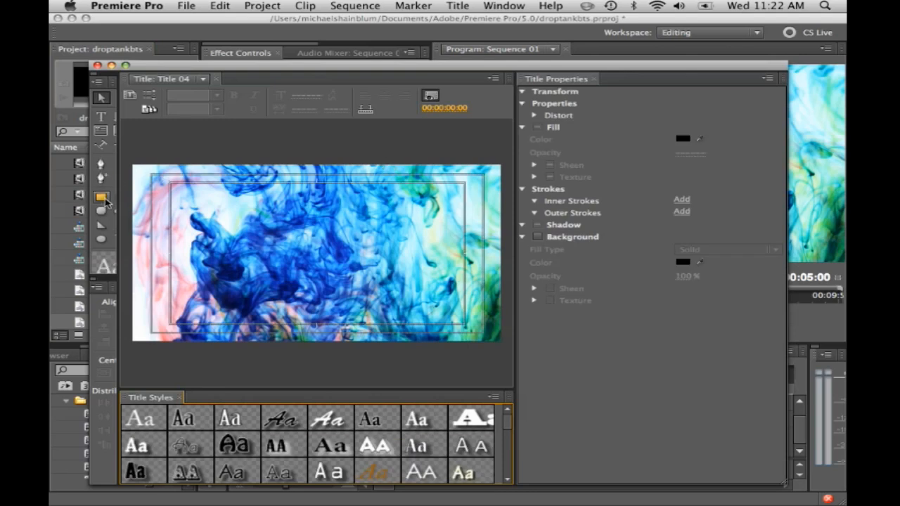
mouse_move(101, 199)
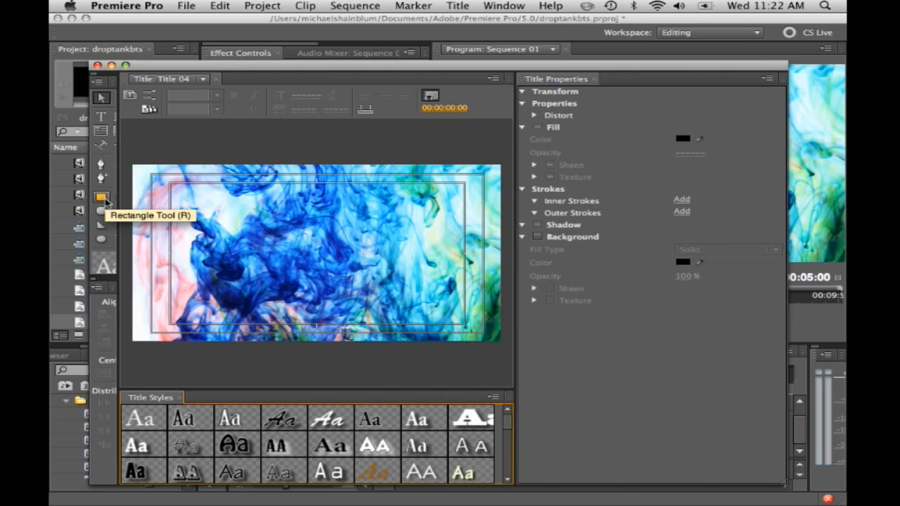
mouse_move(104, 208)
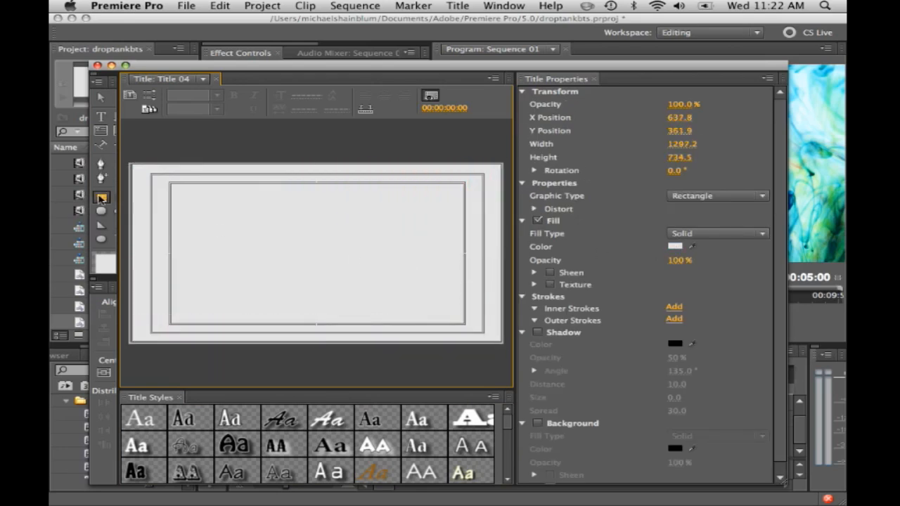
Set the full-frame rectangle's fill colour to pure black (000000)
left_click(675, 246)
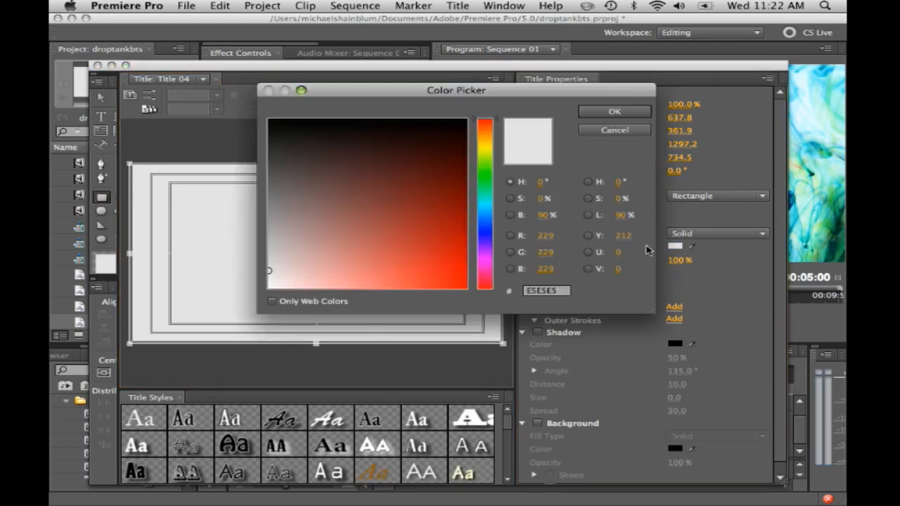
left_click(270, 120)
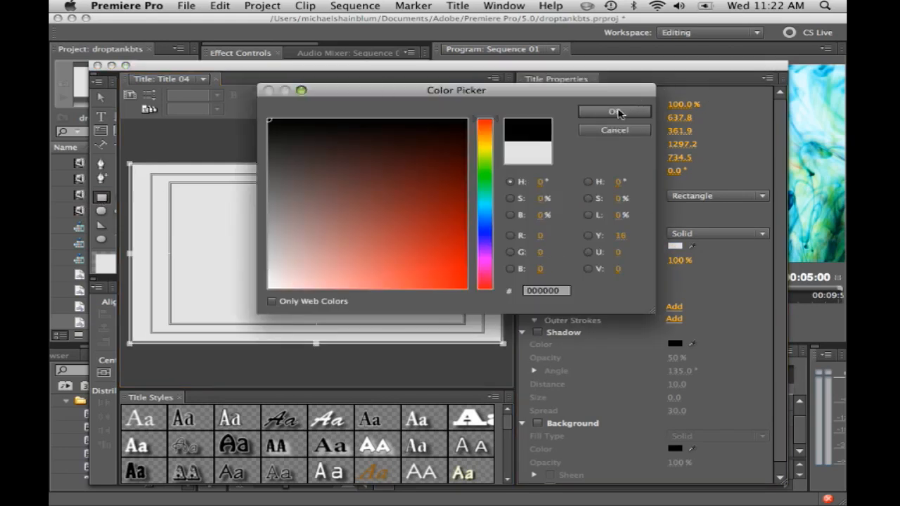
left_click(613, 113)
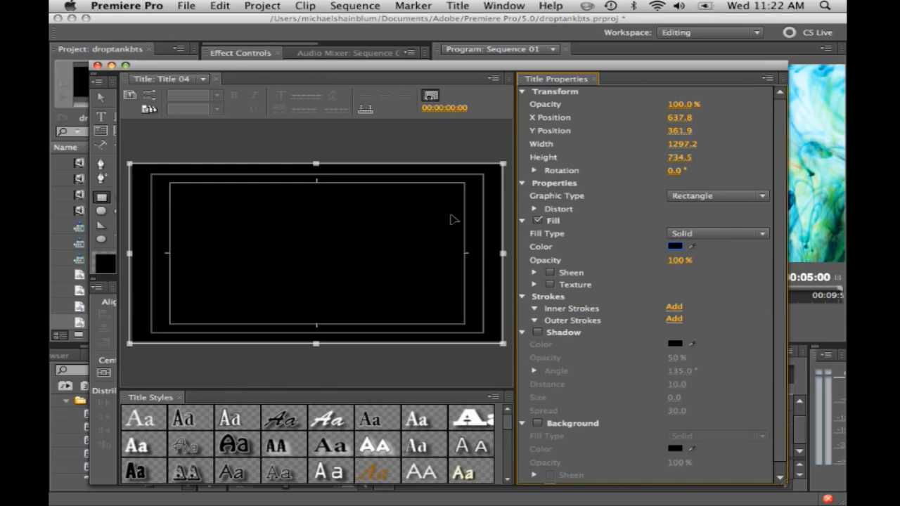
mouse_move(101, 118)
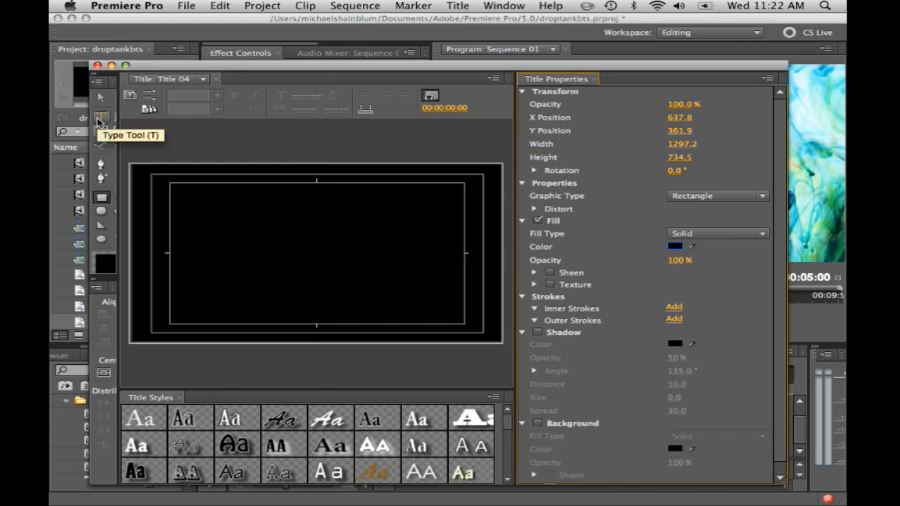
Add a centred text box with a white fill for the title name
left_click(101, 118)
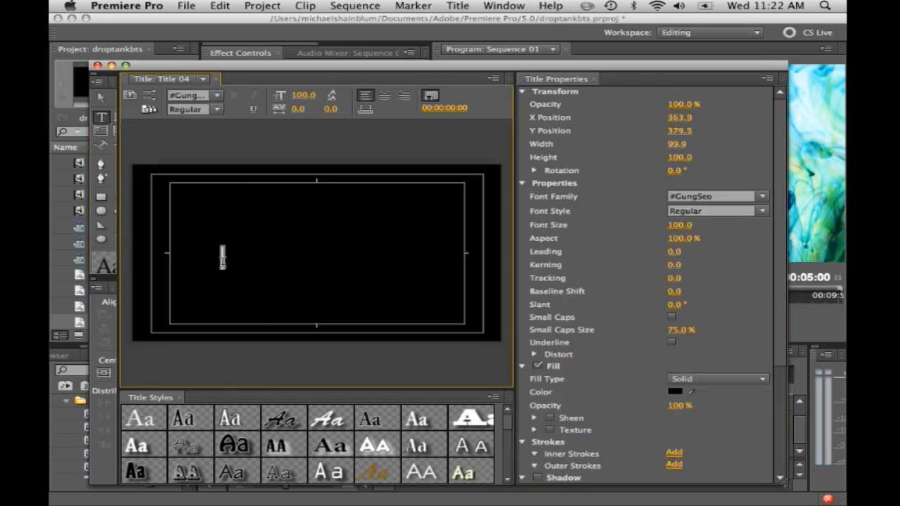
left_click_drag(222, 258, 363, 265)
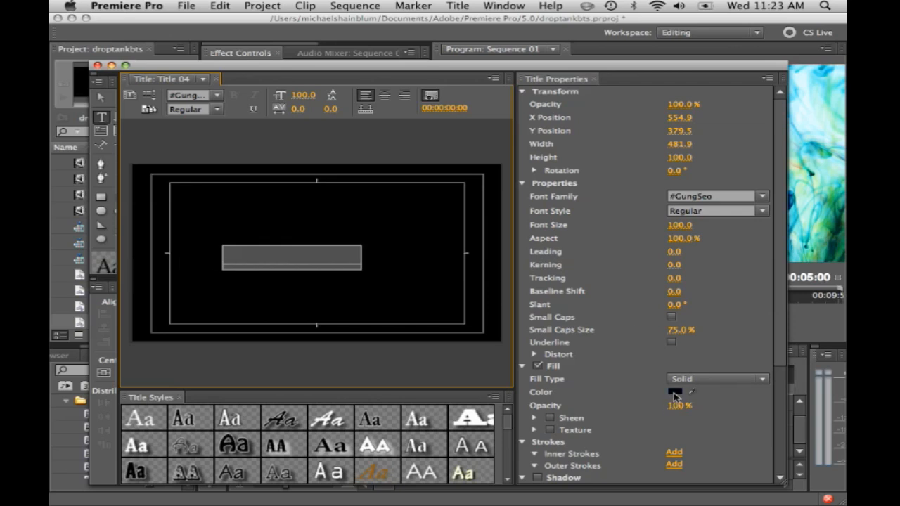
left_click(675, 391)
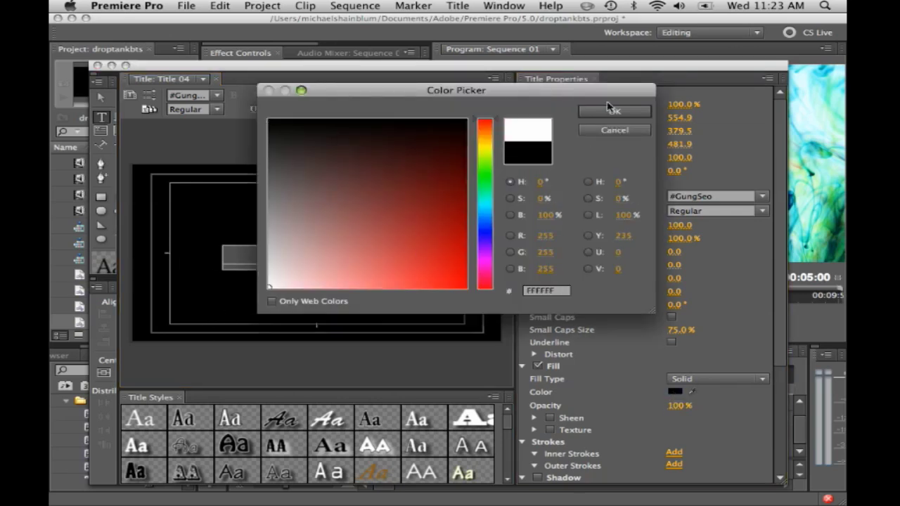
left_click(612, 111)
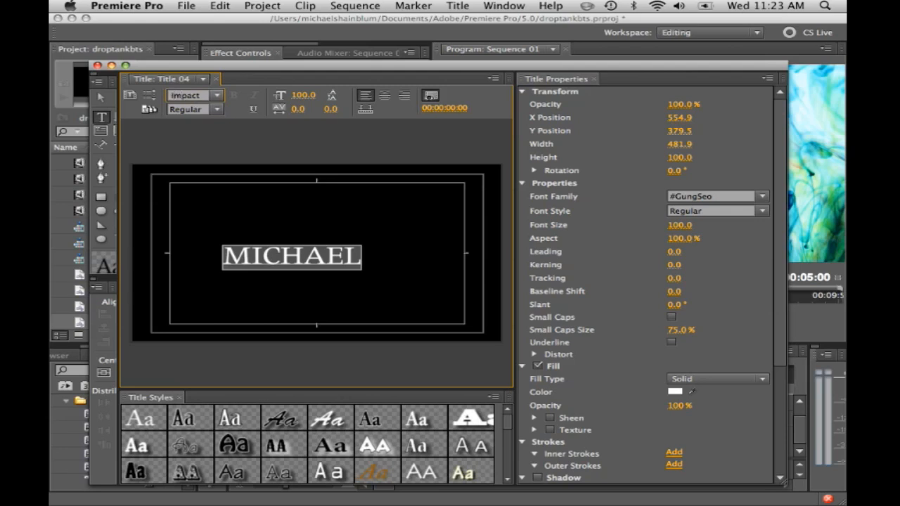
Make MICHAEL large Impact text at size 245 and finish the title
left_click(716, 197)
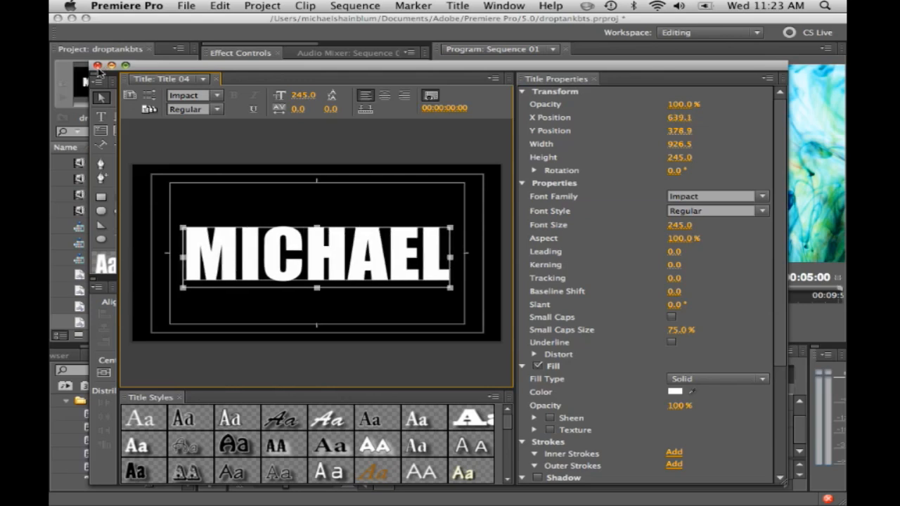
left_click(98, 65)
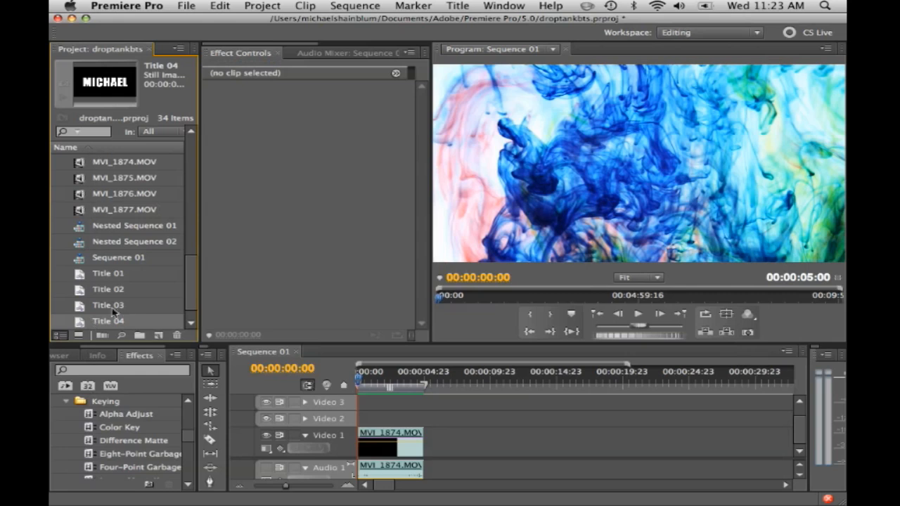
mouse_move(115, 214)
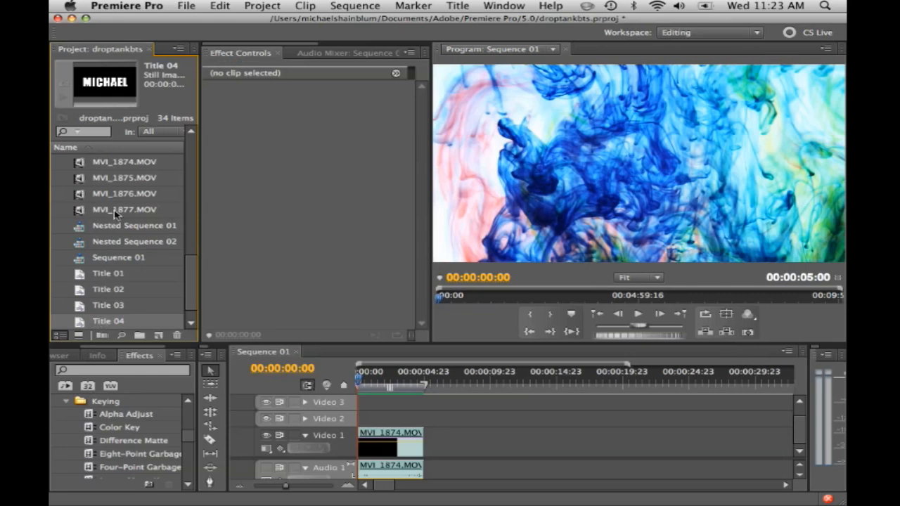
Place Title 04 on Video 2 above the dye clip and park the playhead inside it
scroll("down", 3)
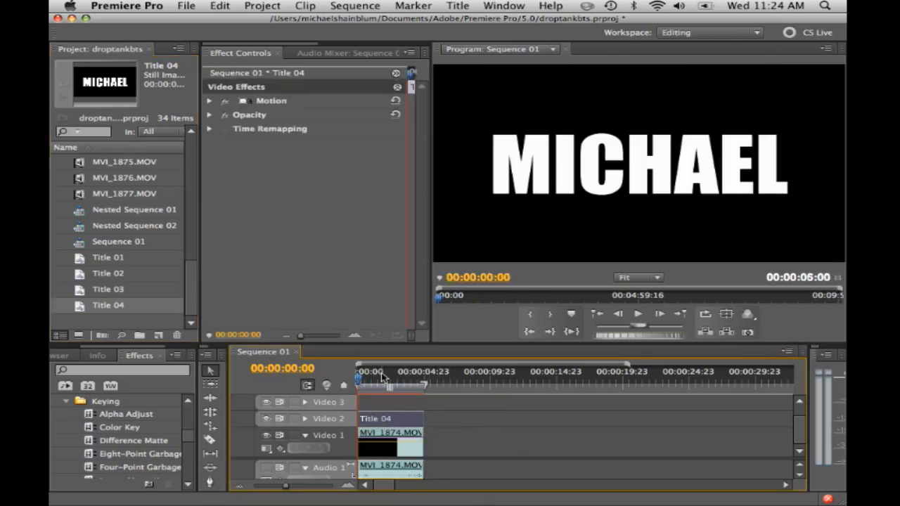
left_click(377, 371)
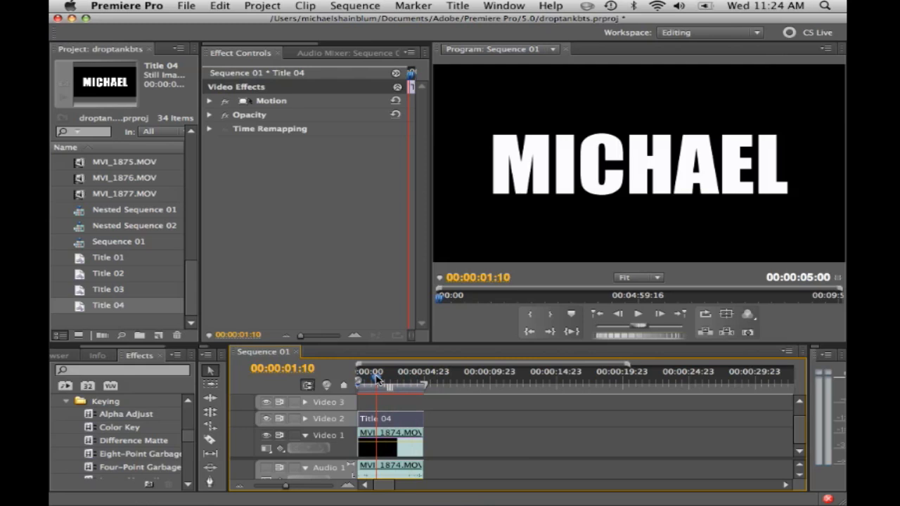
left_click(58, 413)
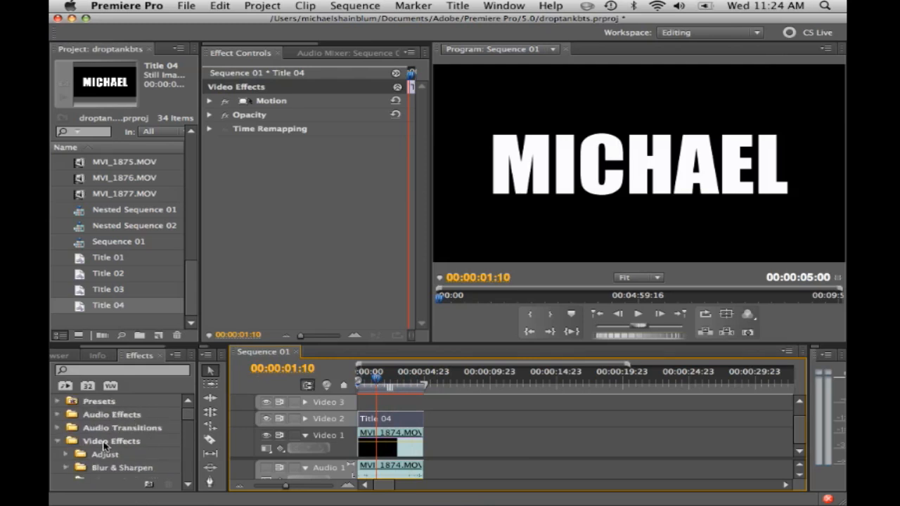
Locate Luma Key under Video Effects > Keying and apply it to Title 04
scroll("down", 3)
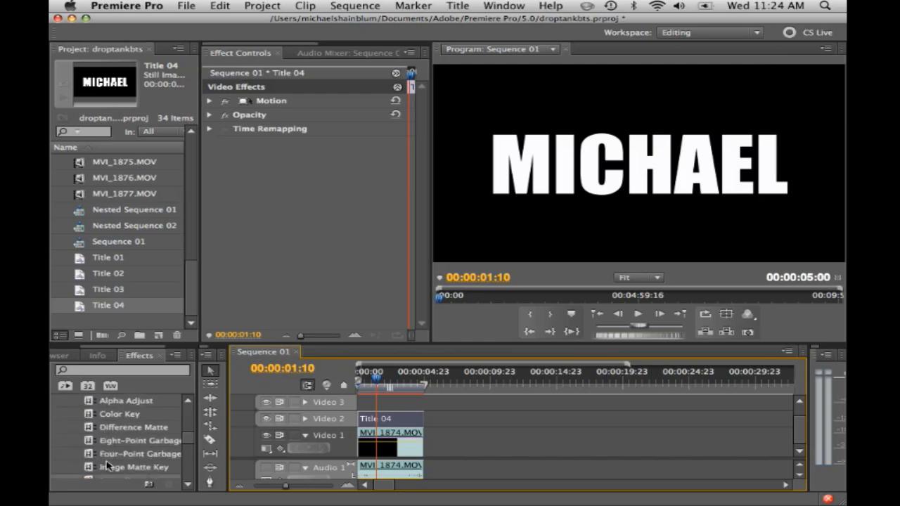
scroll("down", 3)
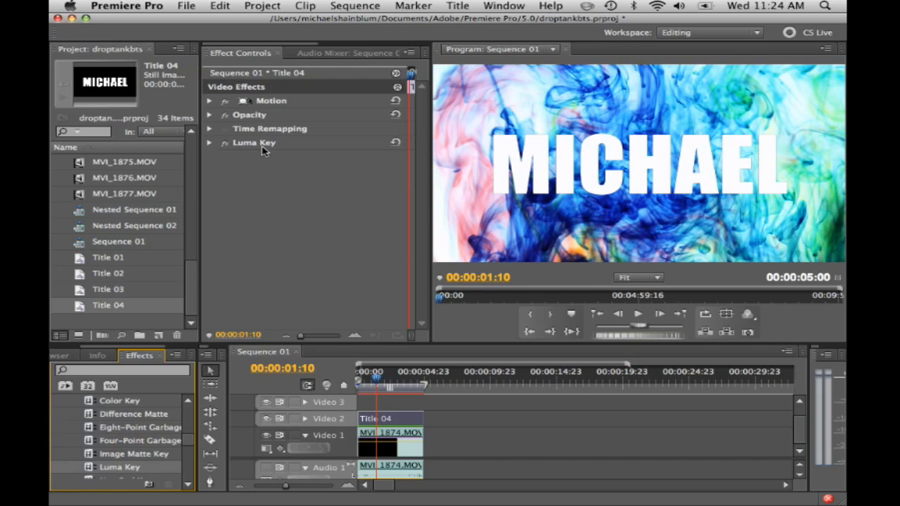
mouse_move(209, 148)
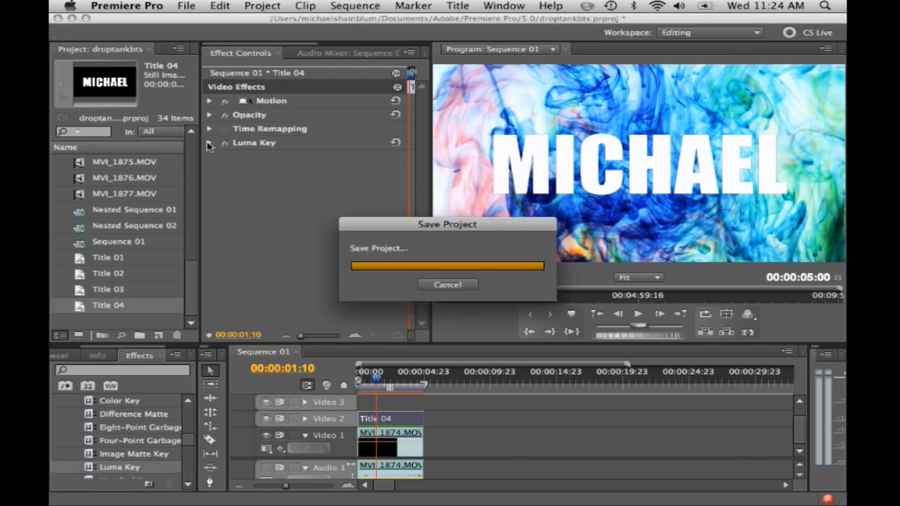
Set Luma Key Threshold to 0% and Cutoff to 100% so dye footage fills the letters
left_click(208, 142)
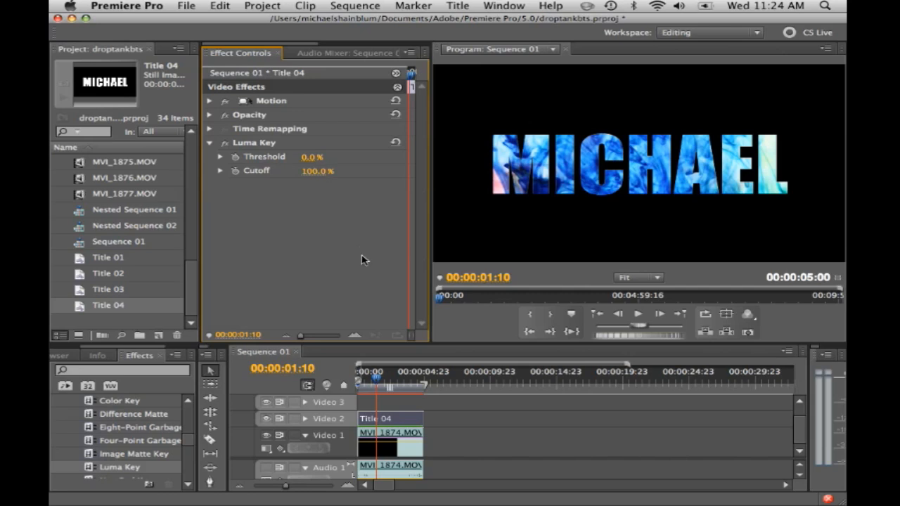
left_click(360, 383)
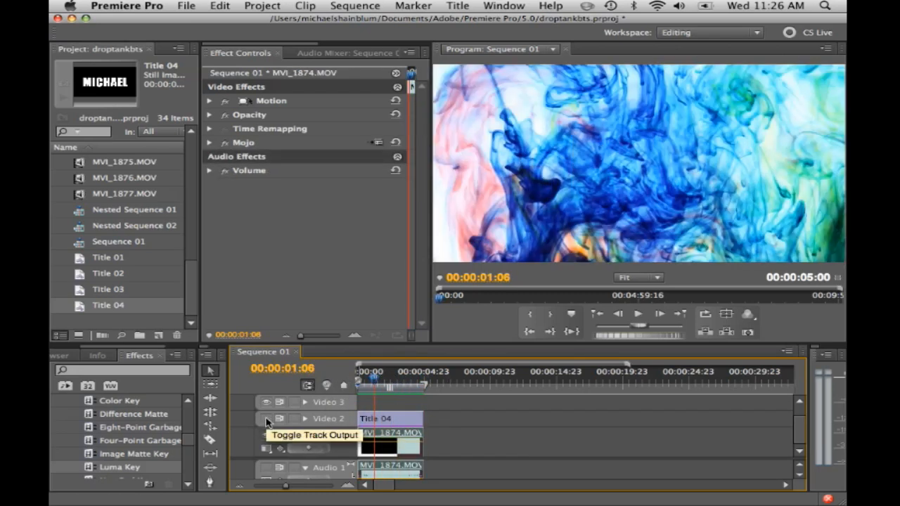
left_click(265, 419)
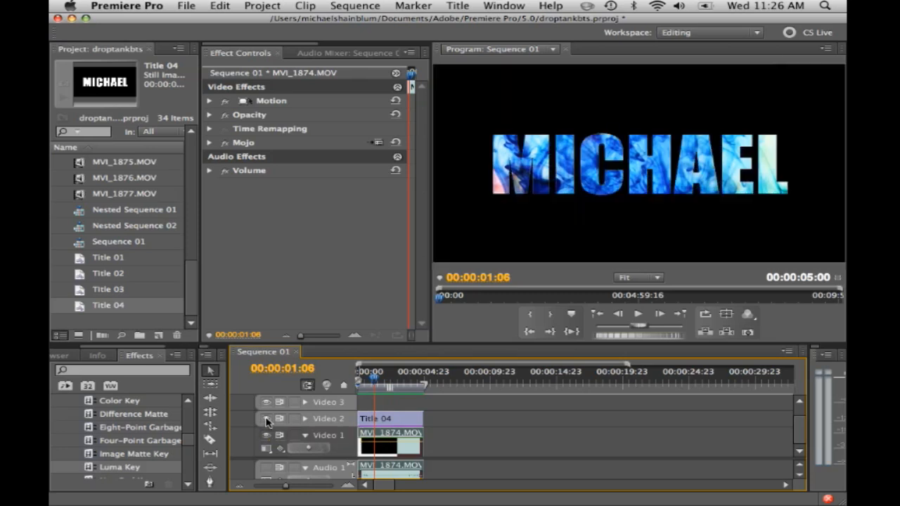
mouse_move(267, 419)
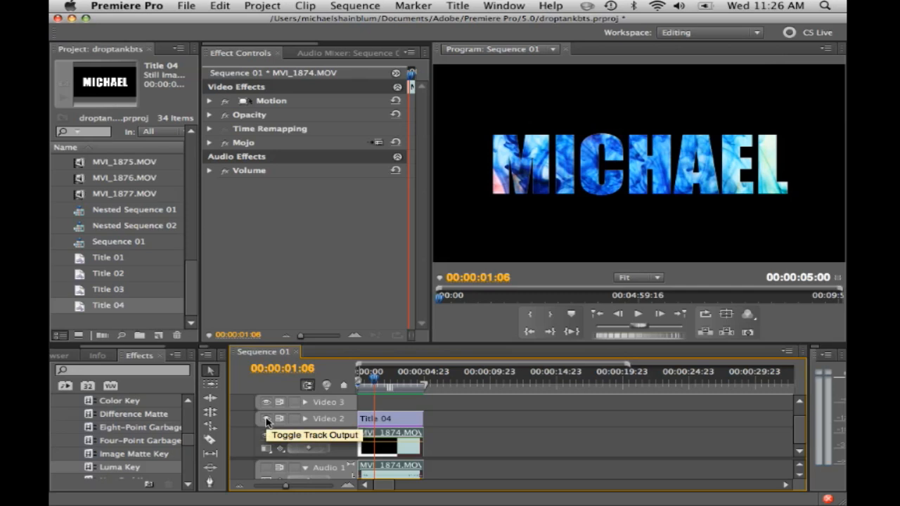